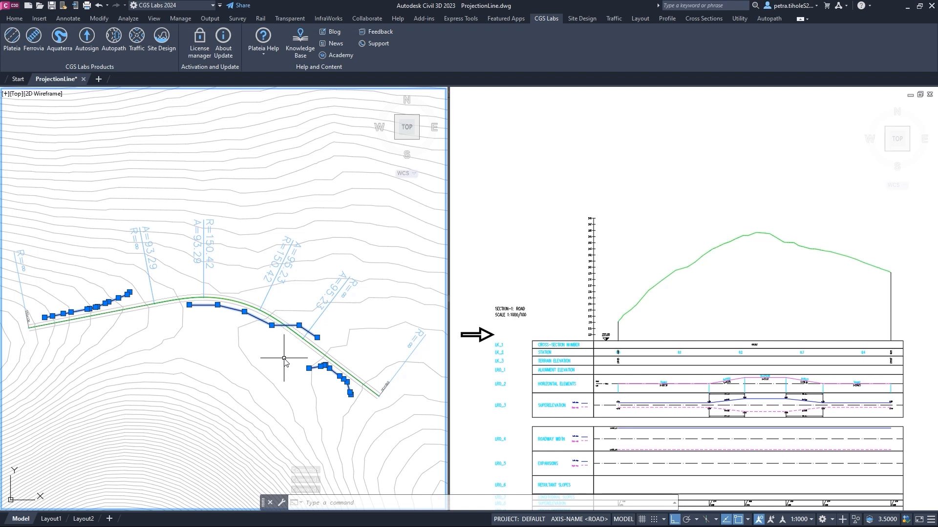
Step: Pick the middle 3D polyline as a projection line and name it WaterPipeLine
click(640, 17)
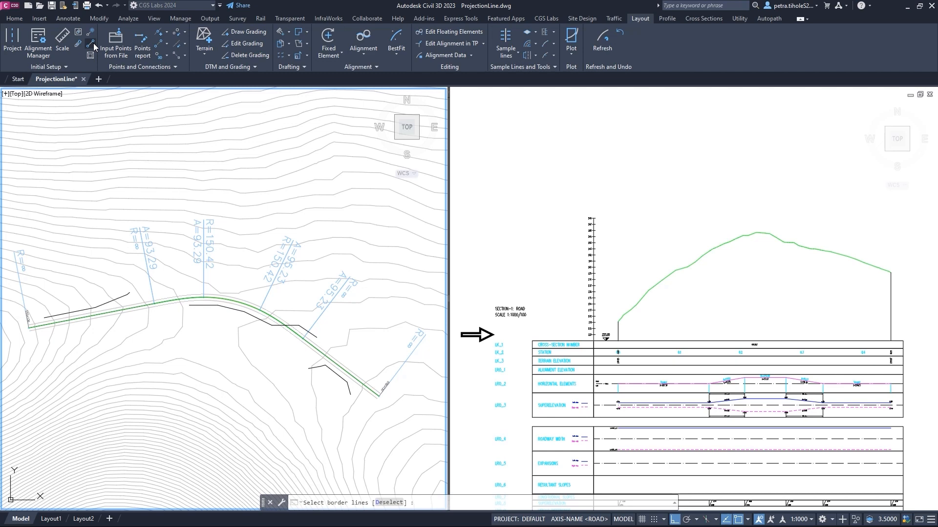
click(213, 308)
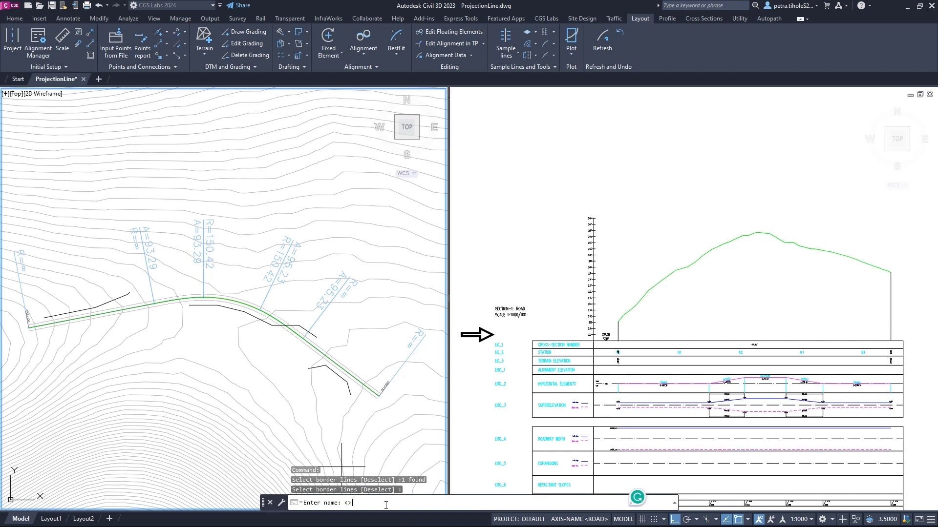
text(WaterPi)
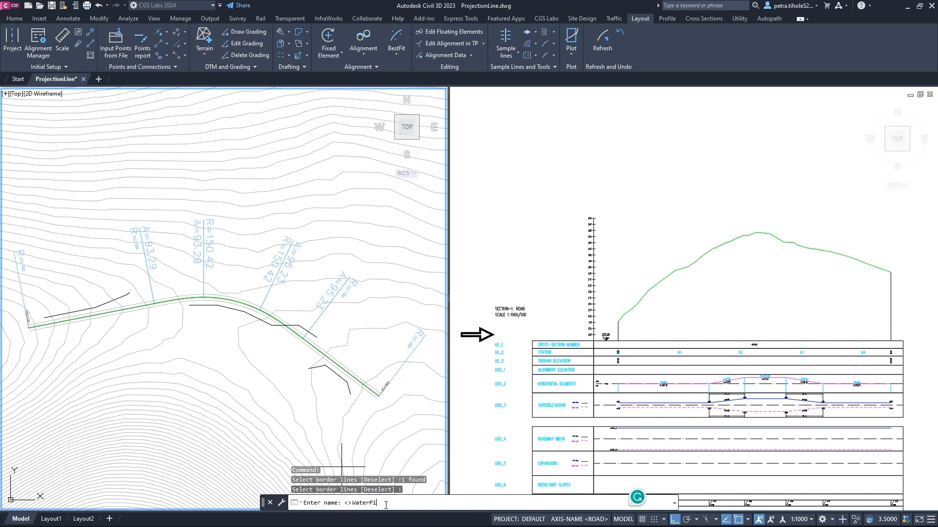
text(peLine)
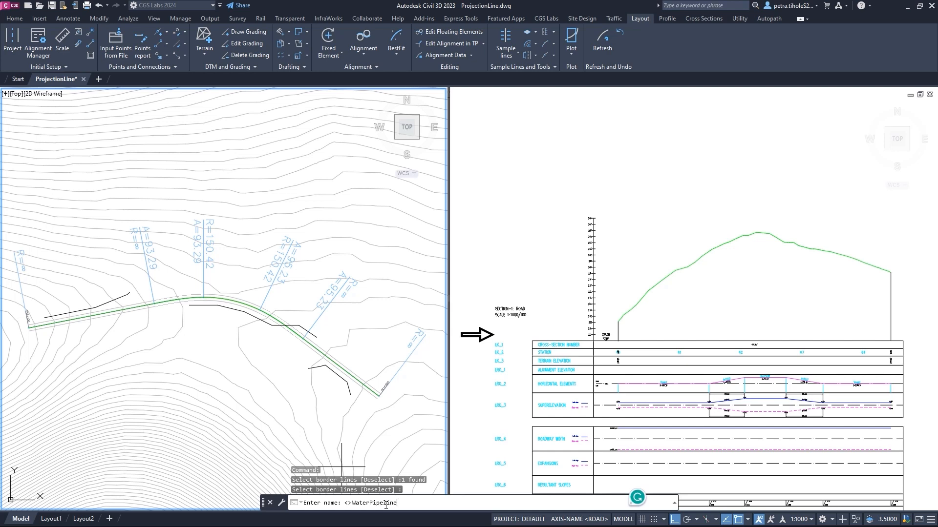
key(Enter)
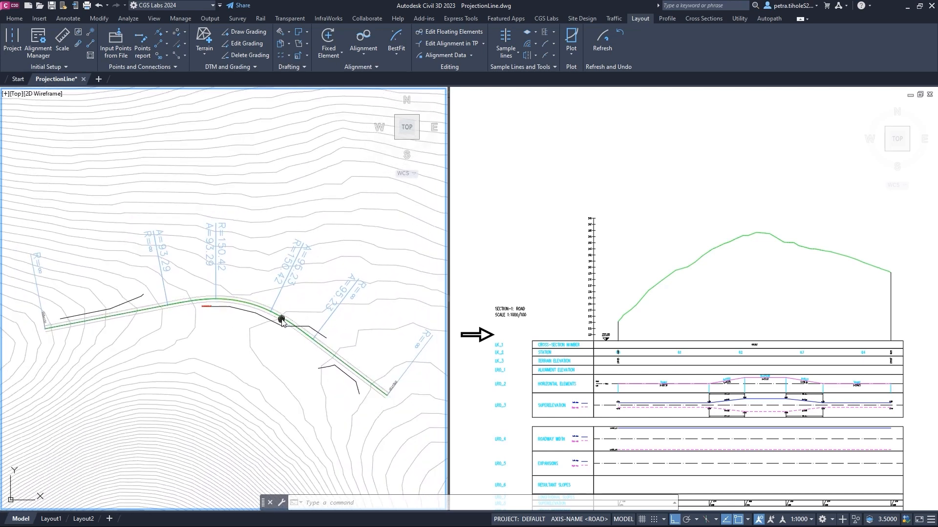
mouse_move(224, 351)
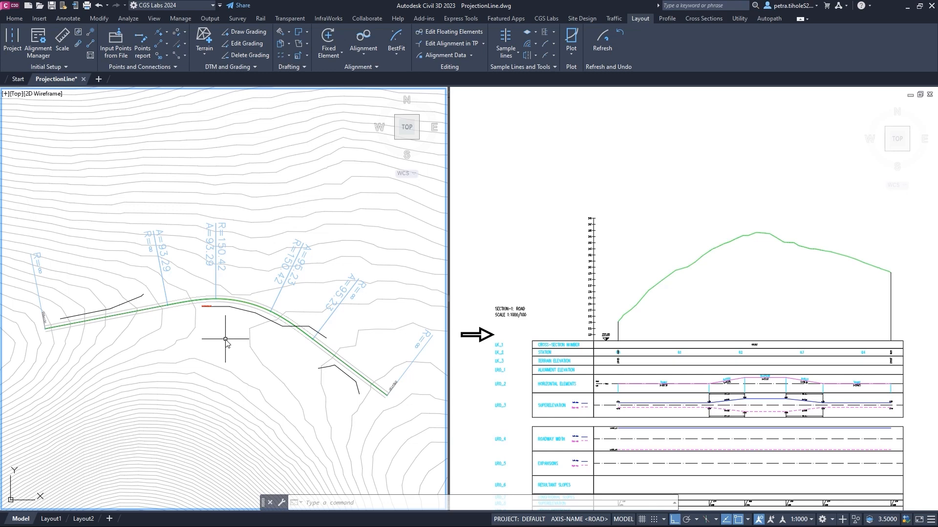
mouse_move(224, 334)
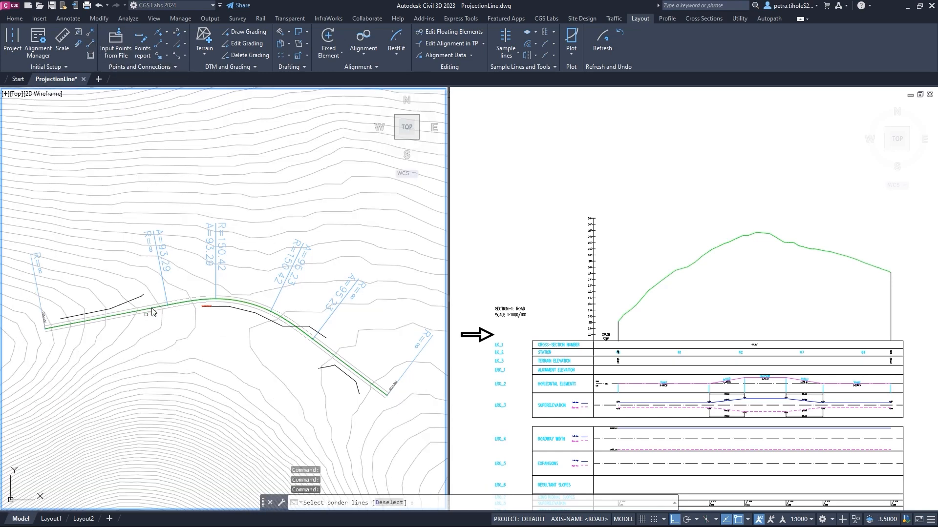
Step: Define the remaining polylines as projection lines named Cables and bring up Draw lines along axes
click(330, 367)
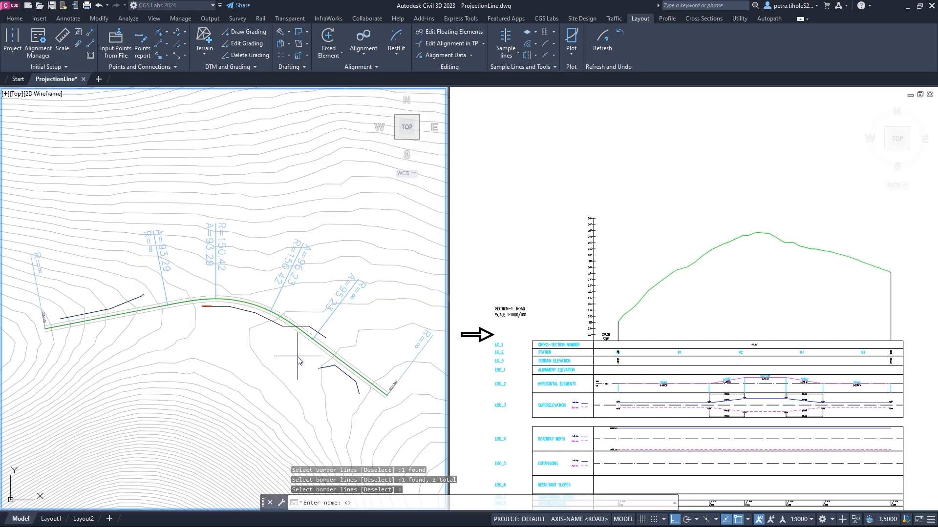
text(Cables)
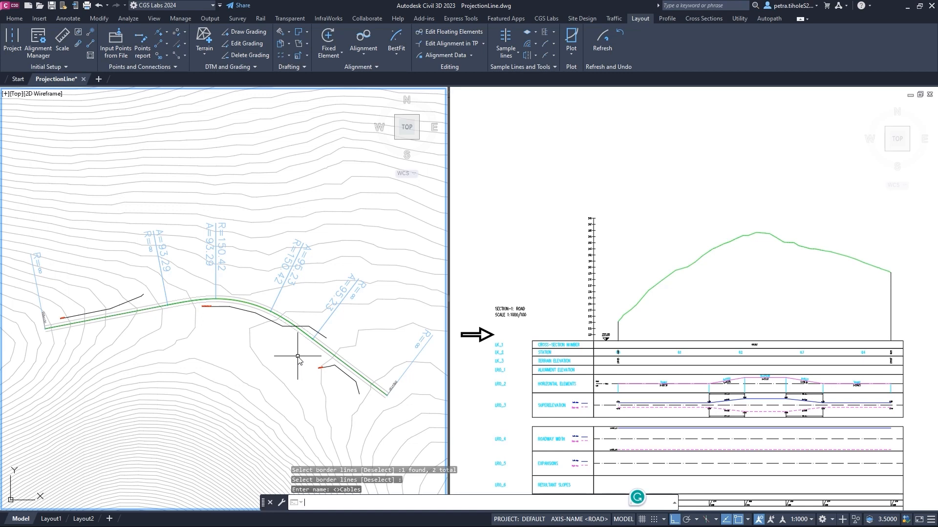
click(667, 18)
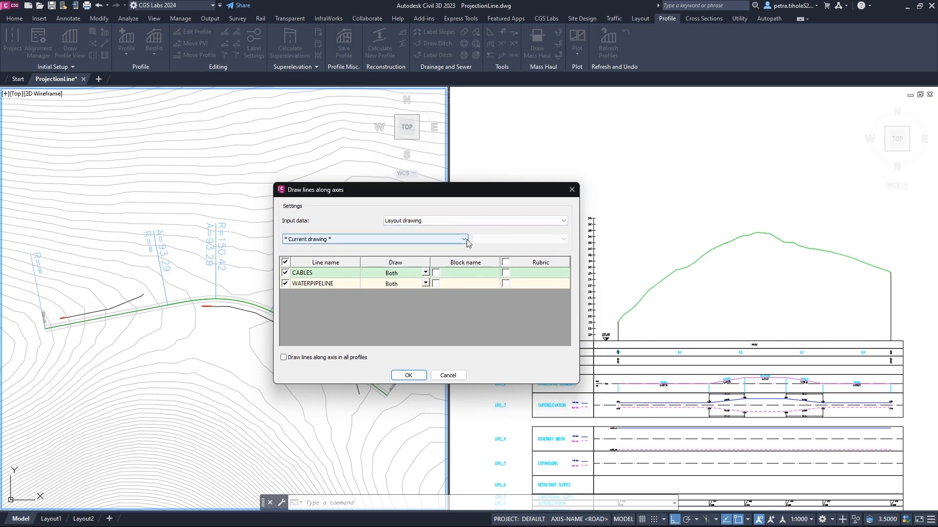
Step: Exclude WATERPIPELINE, keep CABLES drawn as Both and give it a Rubric band
click(463, 239)
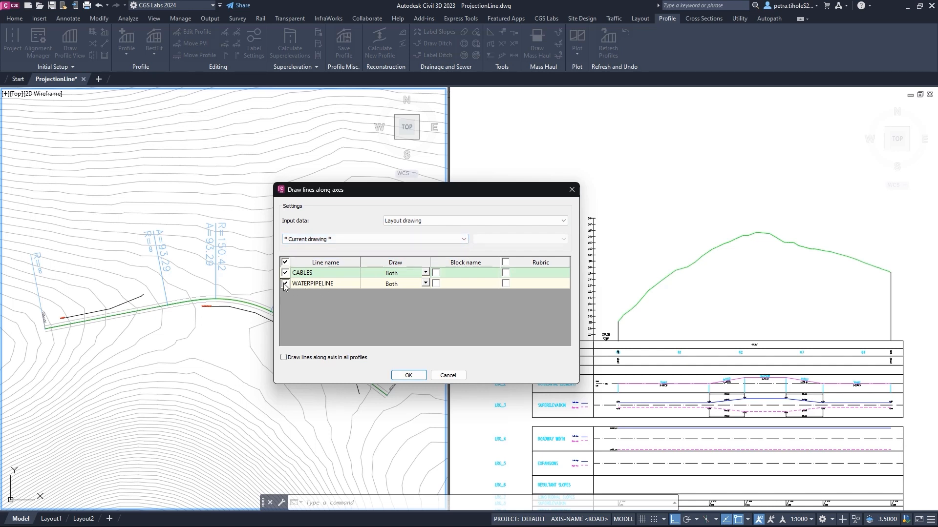
click(286, 284)
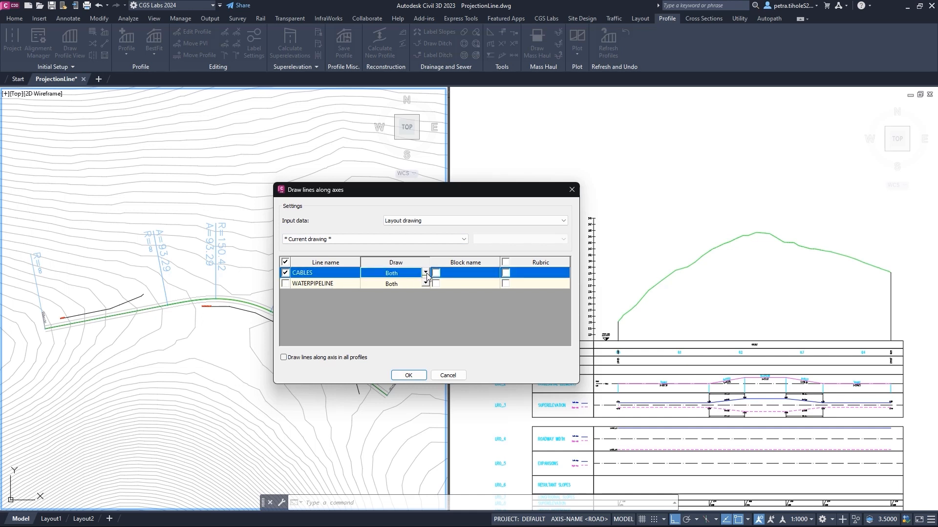
click(426, 274)
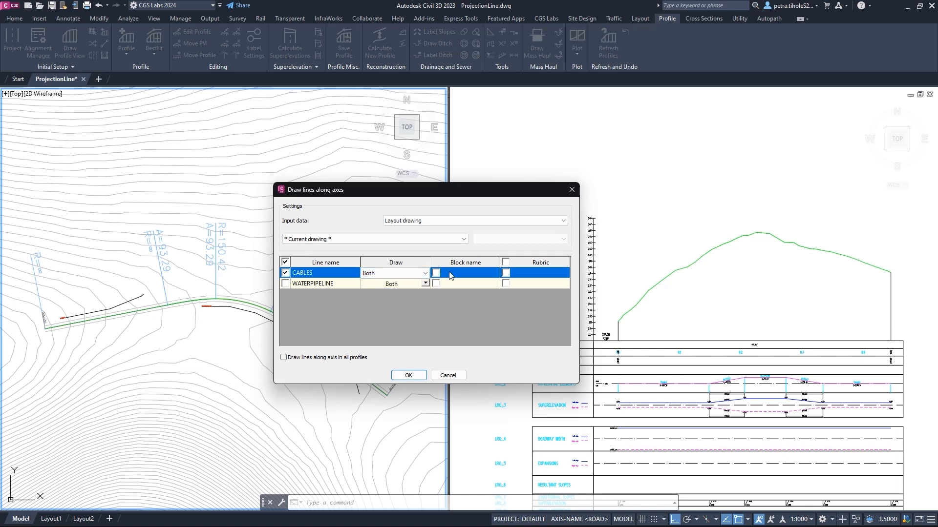
click(505, 273)
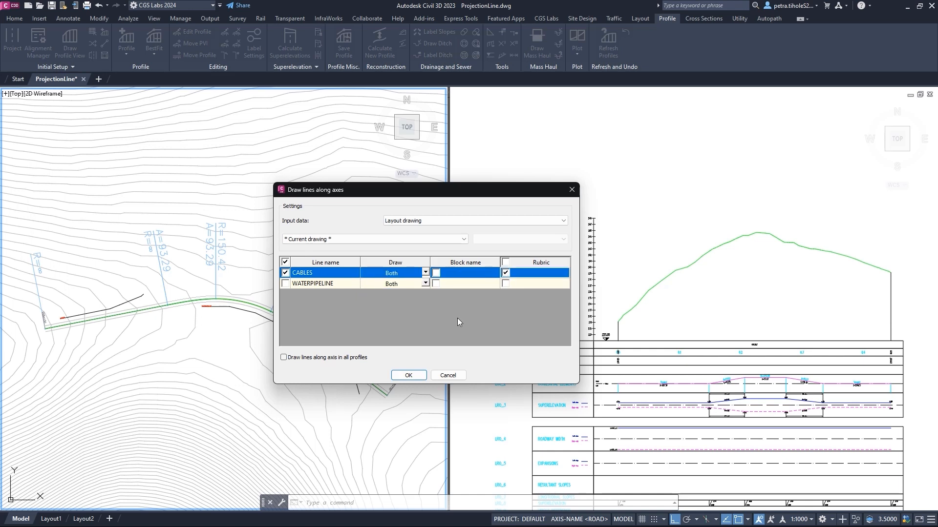
click(408, 375)
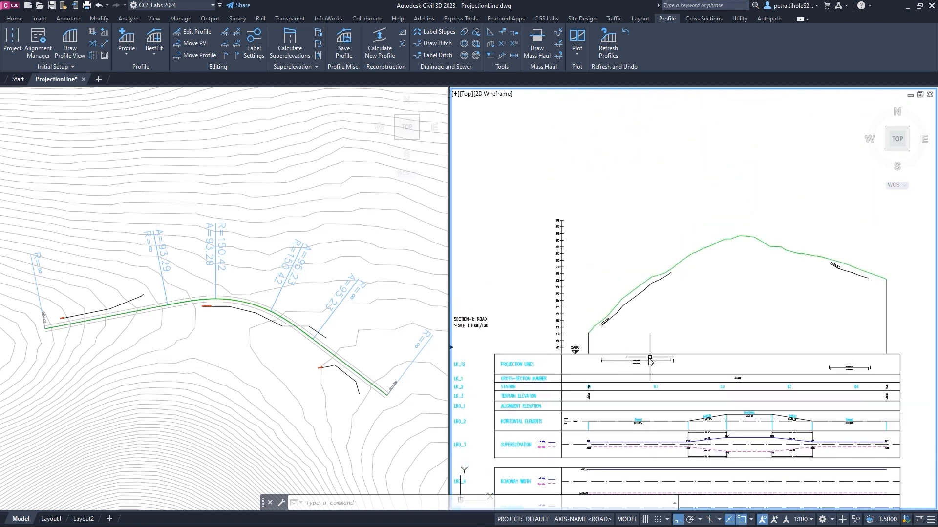
mouse_move(623, 357)
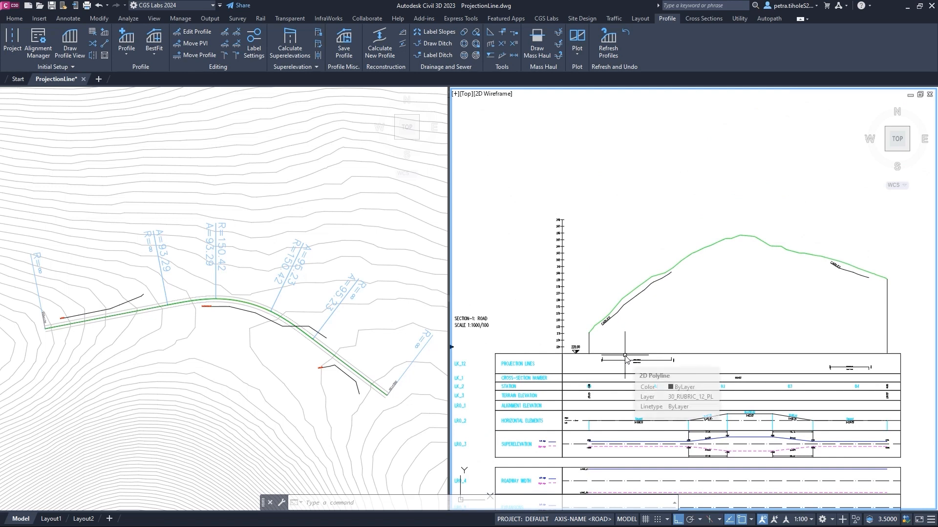
mouse_move(608, 276)
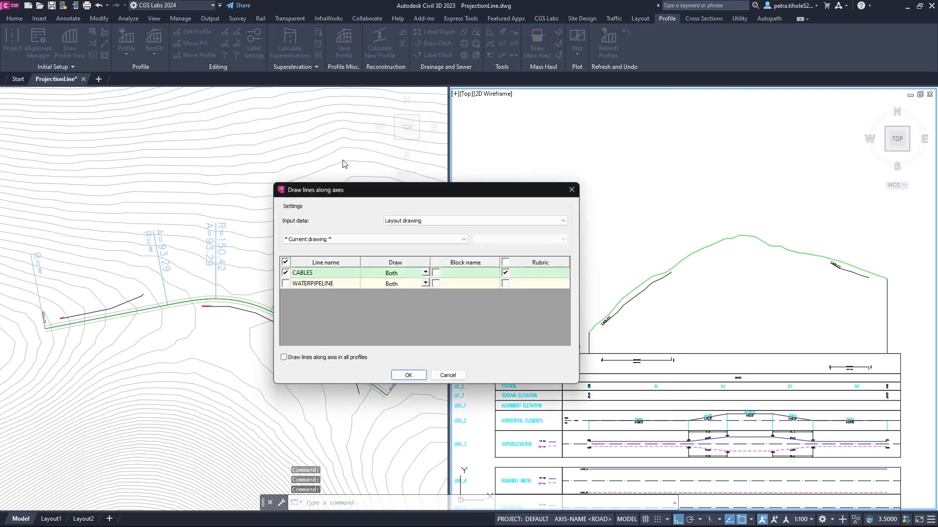
Step: Include WATERPIPELINE, assign it a block .dwg from the POINTS folder and a Rubric band
click(286, 284)
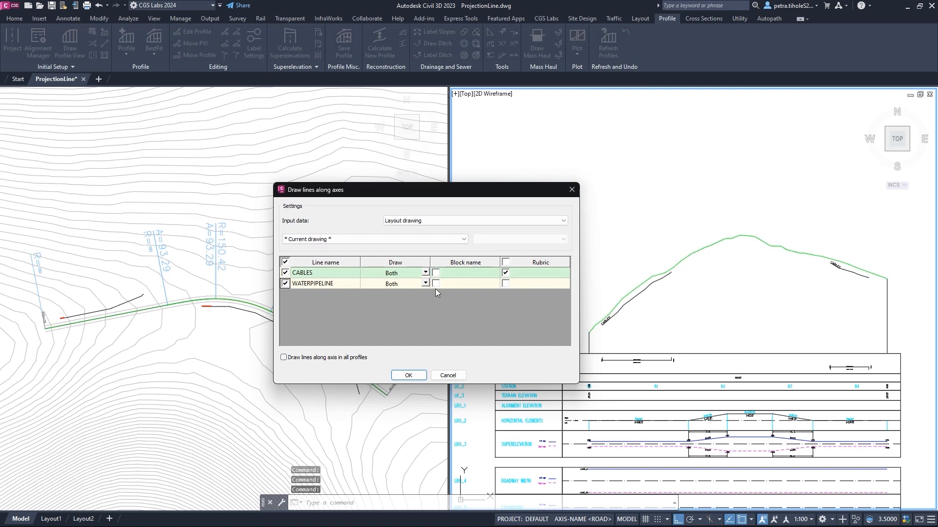
click(441, 283)
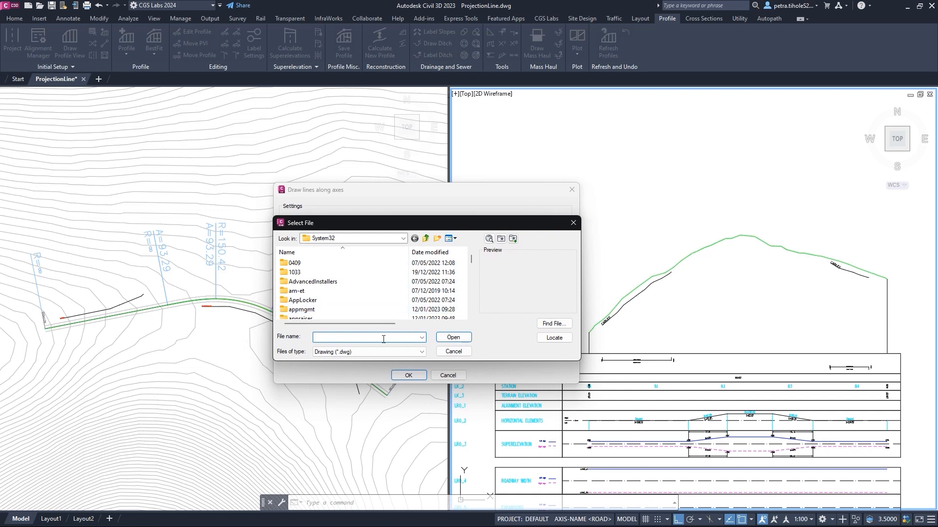
click(303, 291)
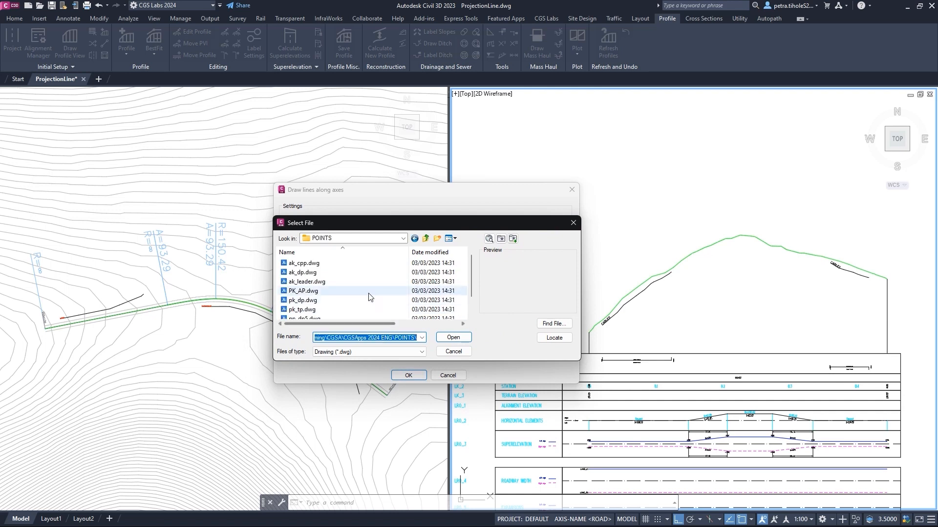
click(302, 272)
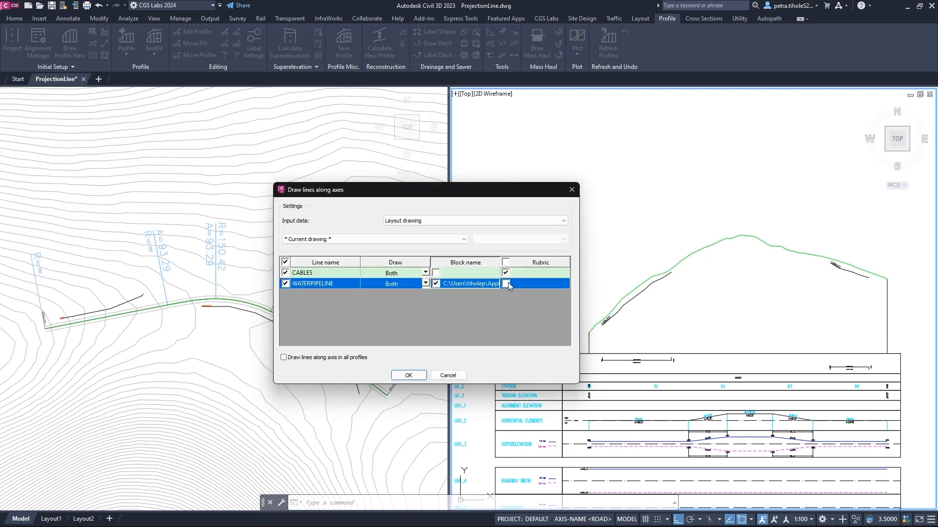
click(408, 375)
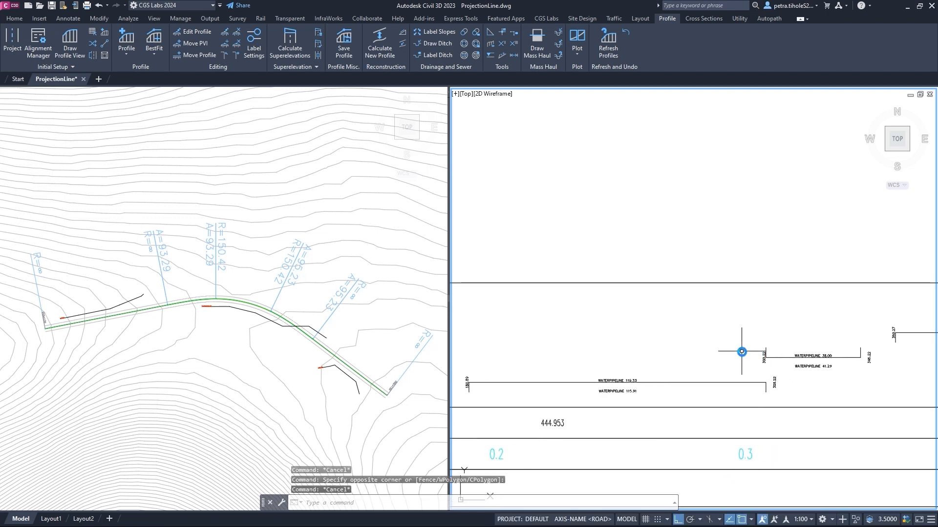
mouse_move(737, 344)
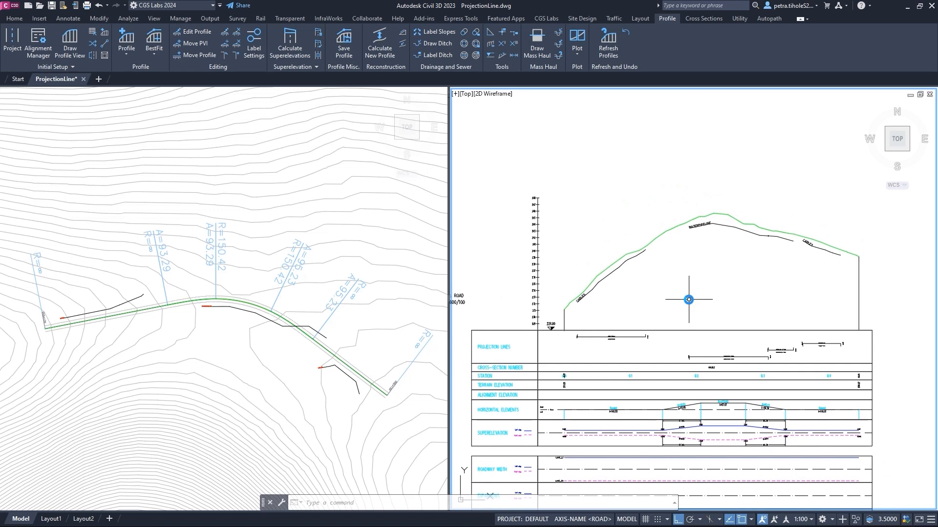
Step: Choose a different annotation scale from the status bar for the drawn profile
click(815, 520)
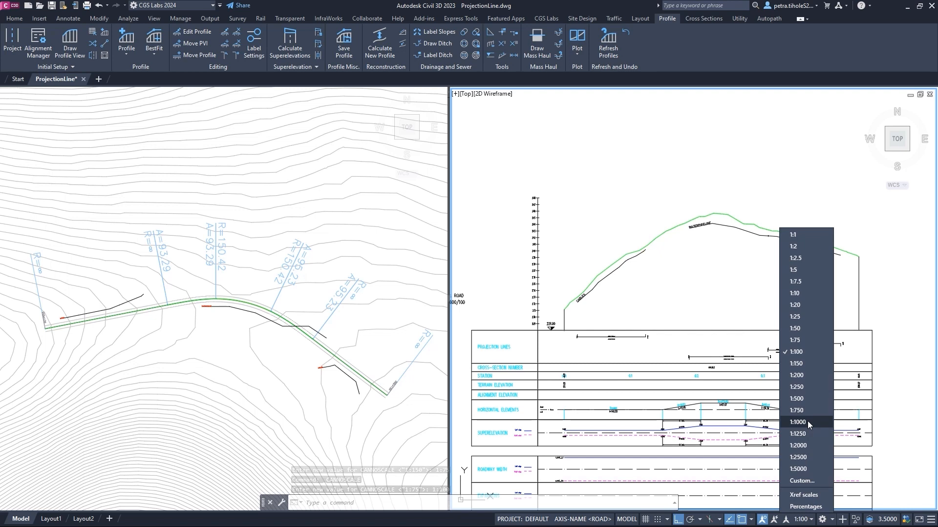
click(797, 422)
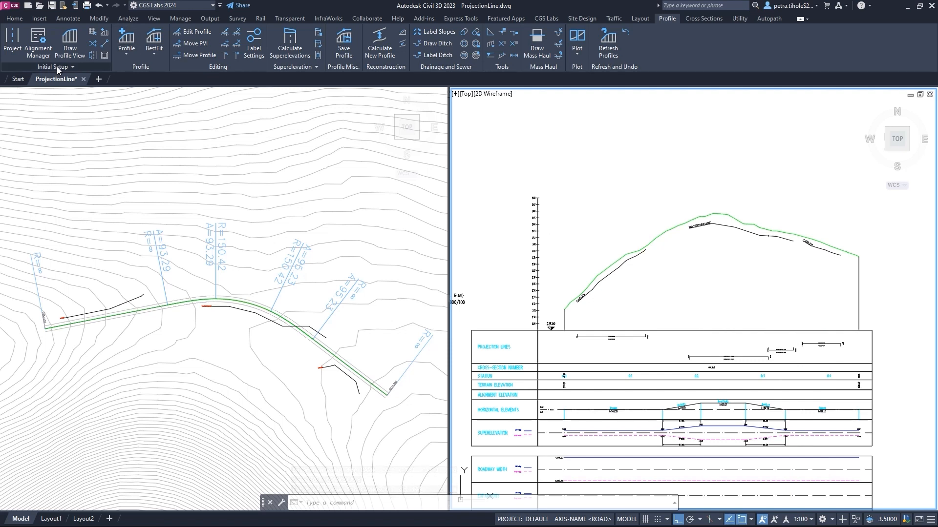
Step: In Edit Current Table, move the PROJECTION LINES band down below Superelevation
click(50, 66)
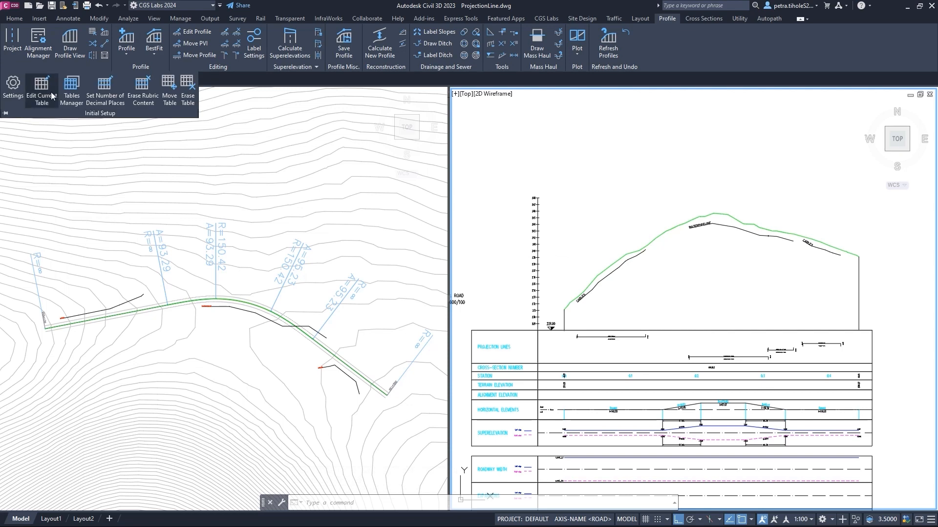
click(41, 87)
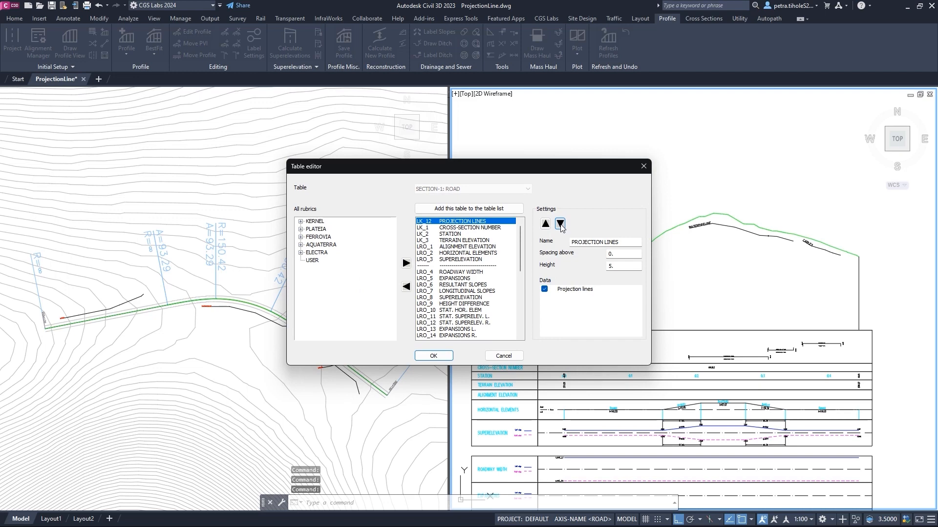
click(559, 224)
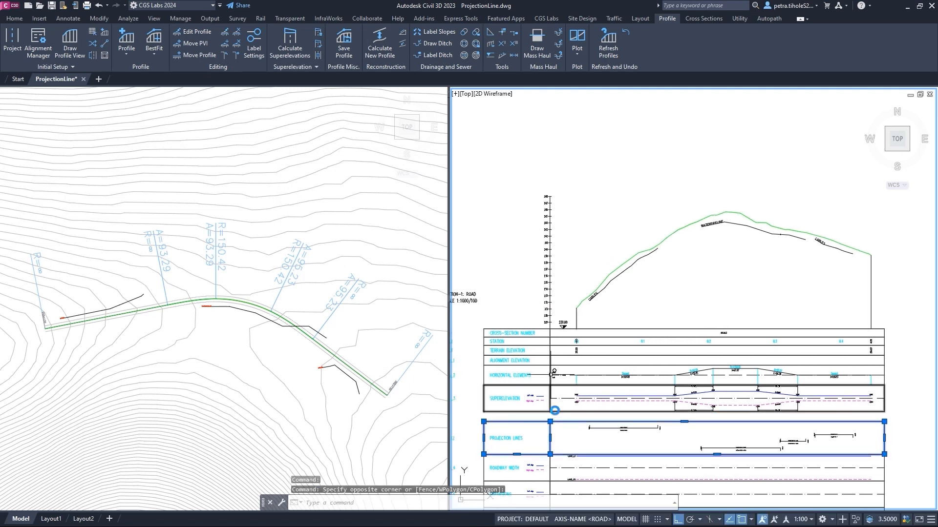
key(Escape)
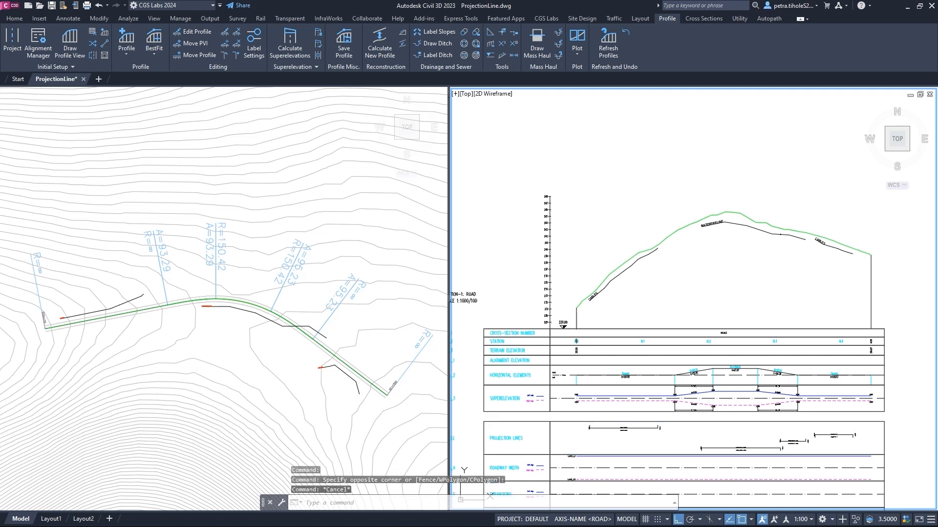